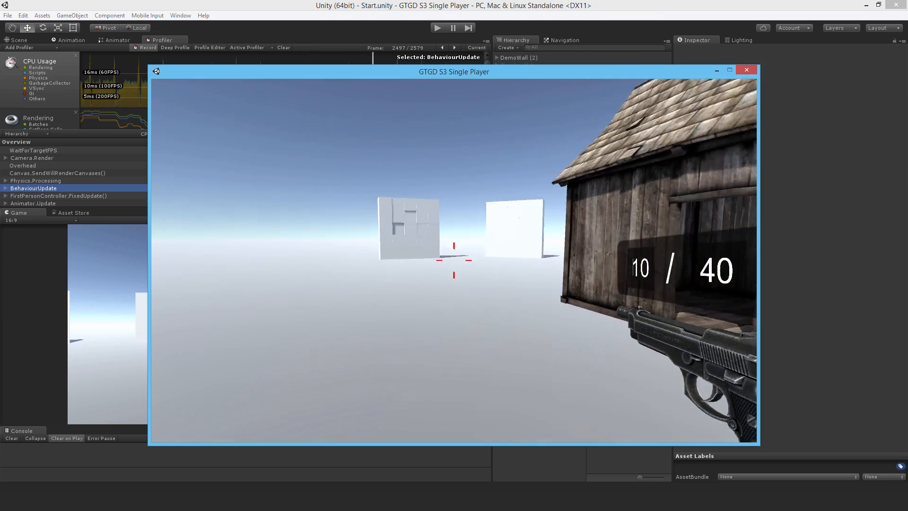
# - Fire the pistol, then show the inventory listing guns with 10, 15 and 20 ammo
pyautogui.click(454, 261)
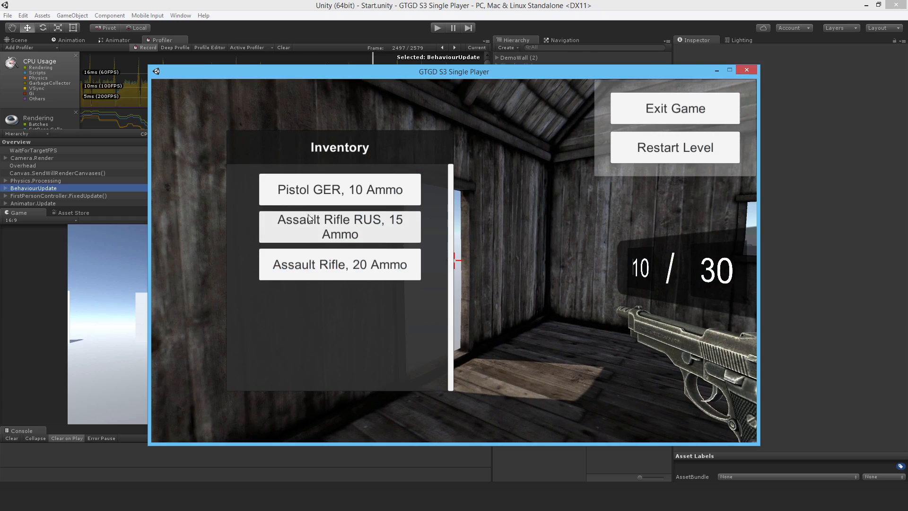
pyautogui.click(339, 227)
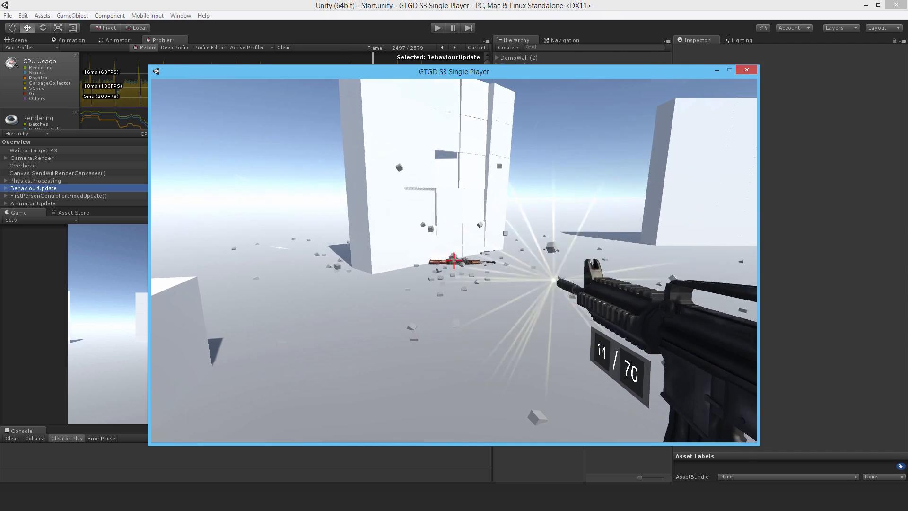
# - Shoot the assault rifle at the white walls until the pistol and rifle reach 0 ammo
pyautogui.click(453, 259)
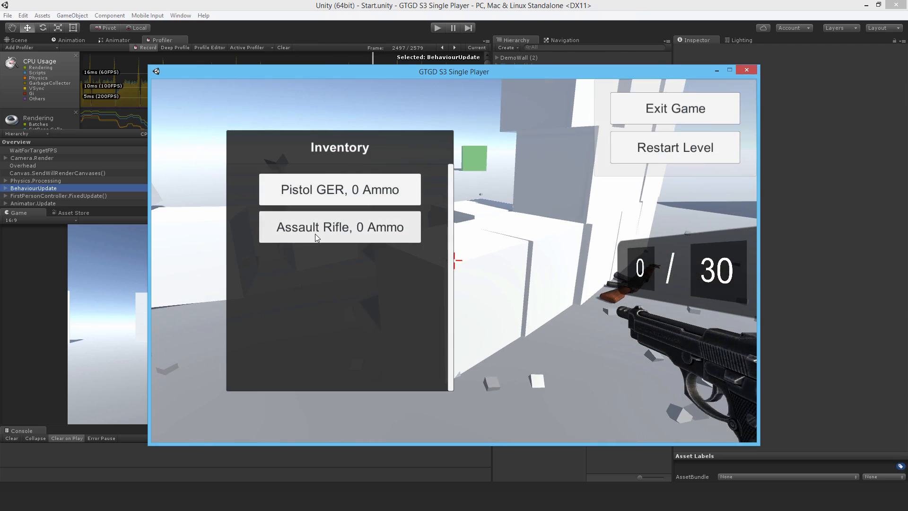
pyautogui.click(339, 227)
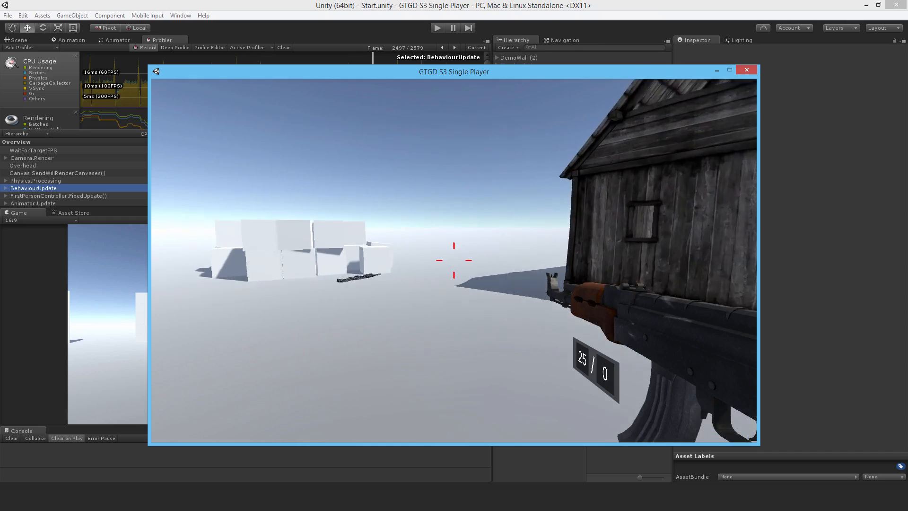
# - Empty the Russian rifle and equip the Assault Rifle with 23 ammo from the inventory
pyautogui.click(453, 260)
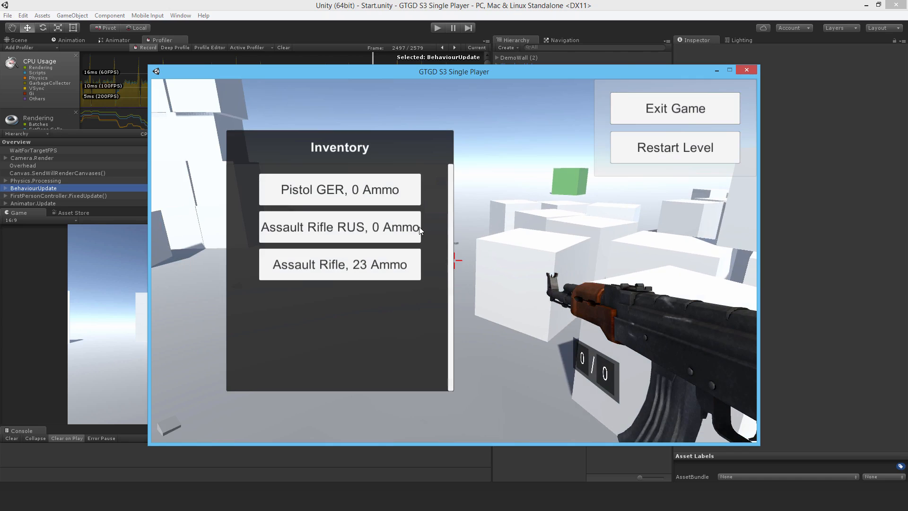
pyautogui.click(339, 264)
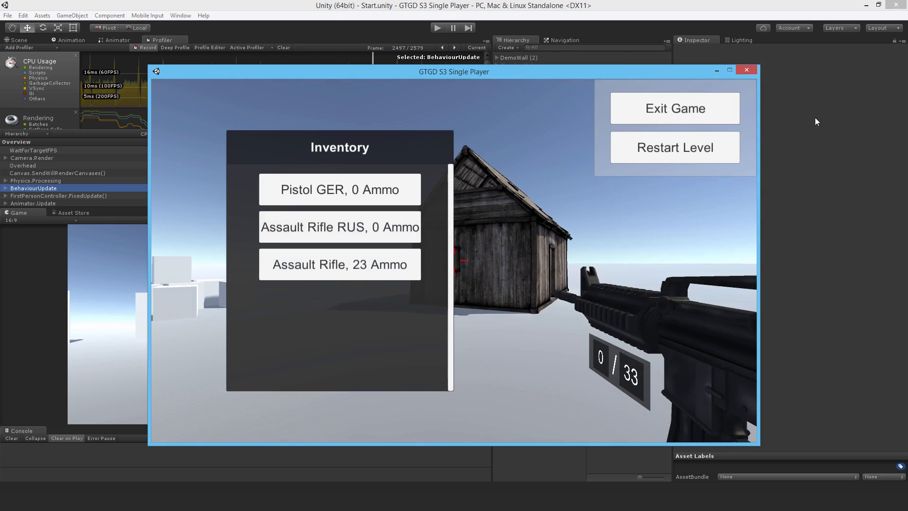
pyautogui.moveTo(673, 108)
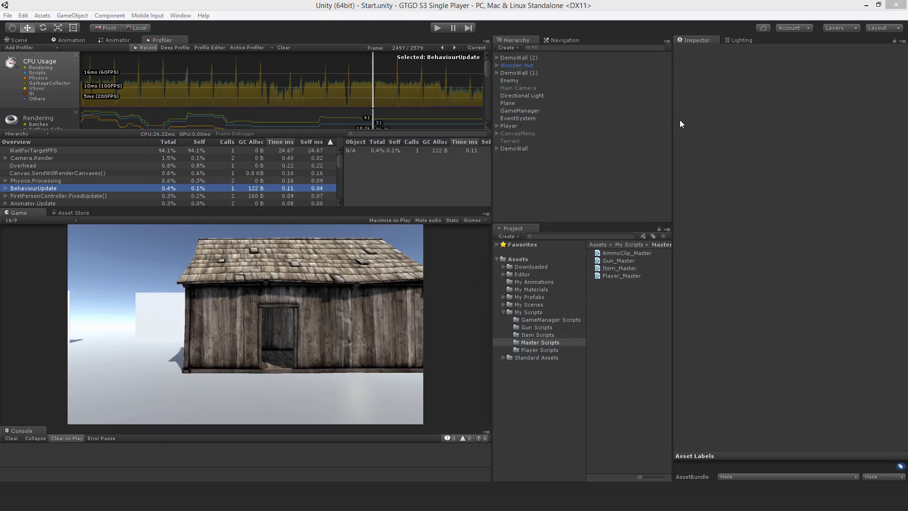
pyautogui.moveTo(549, 375)
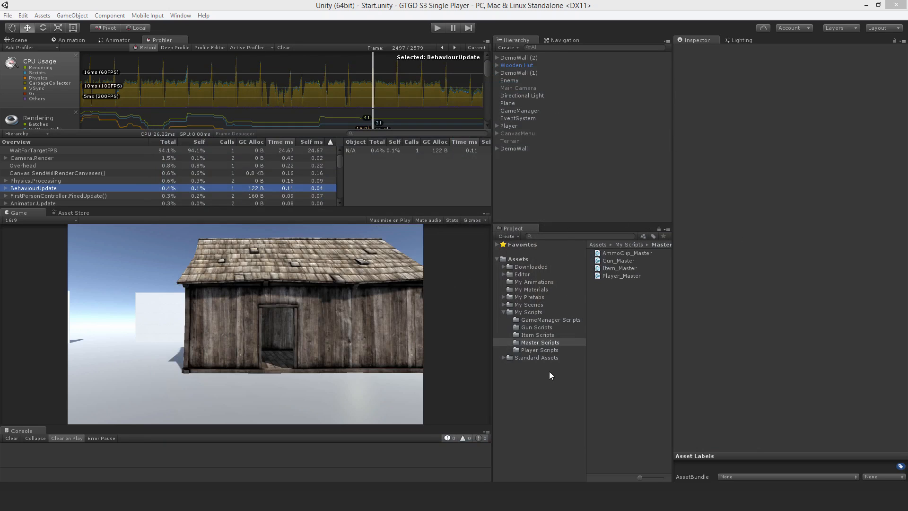
# - Select the Assault Rifle prefab in Guns and scroll through its gun and item scripts
pyautogui.click(503, 296)
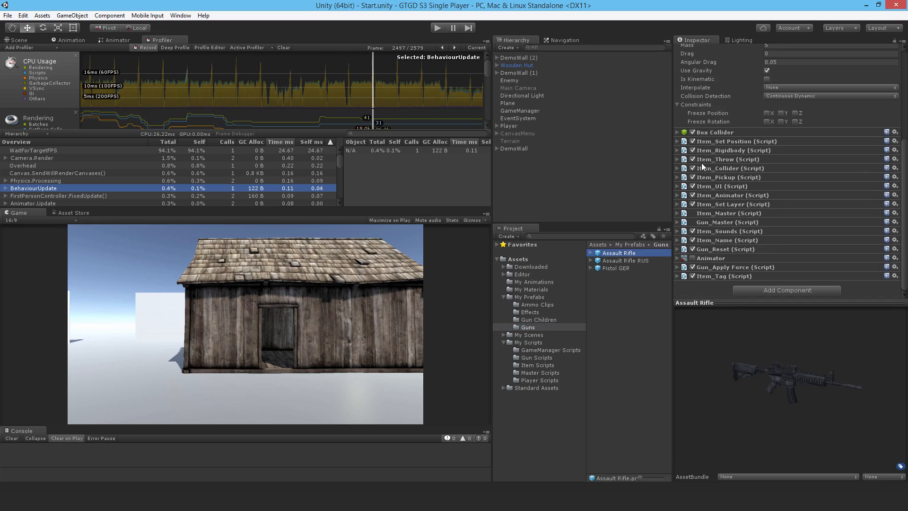
pyautogui.moveTo(720, 158)
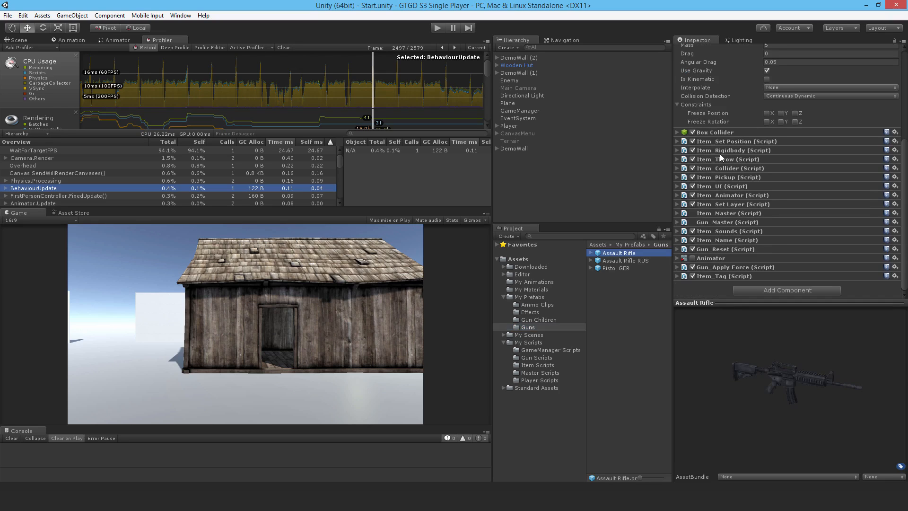
pyautogui.scroll(-3)
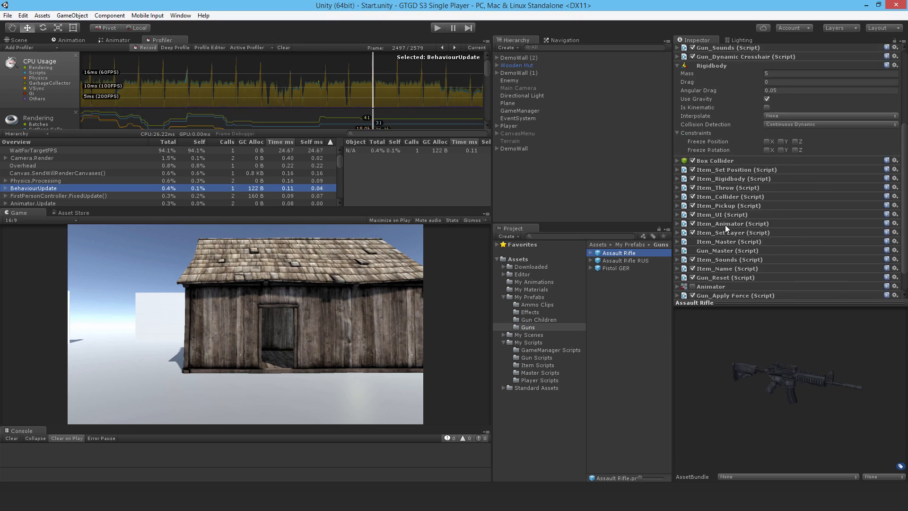
pyautogui.scroll(-3)
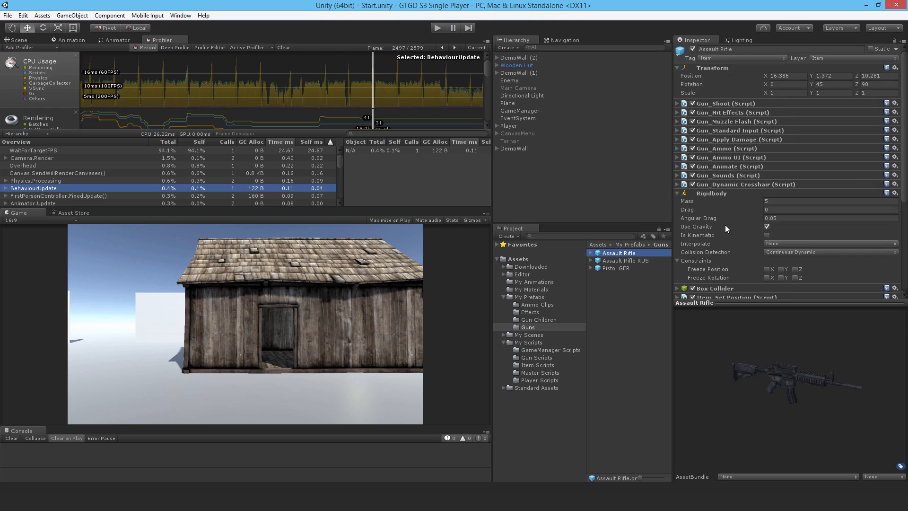
pyautogui.moveTo(727, 228)
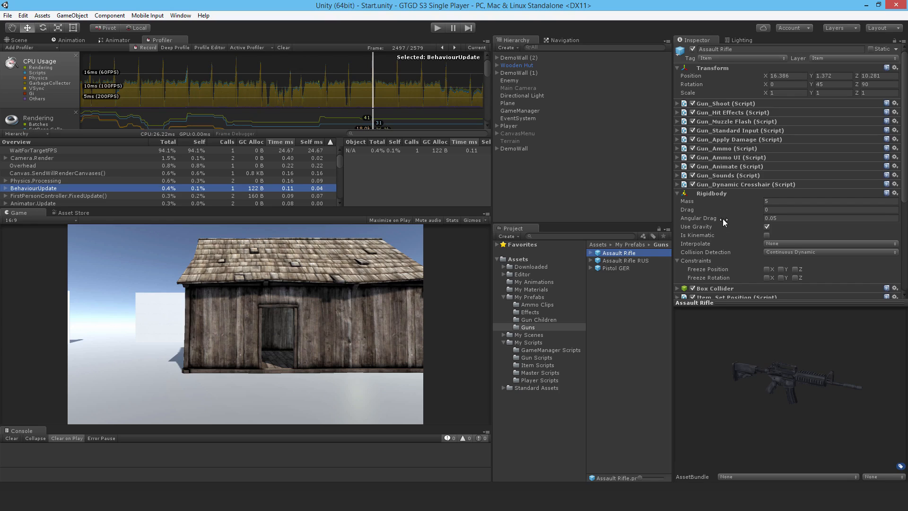
pyautogui.moveTo(723, 221)
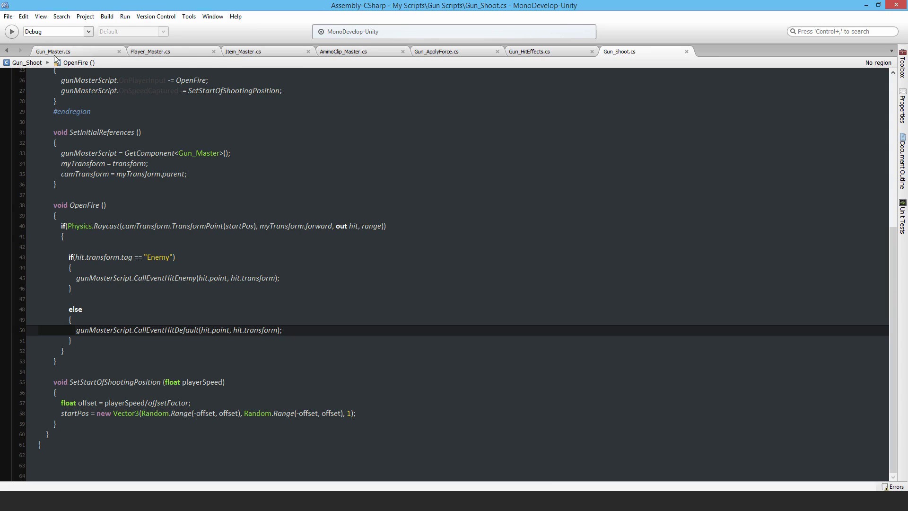
# - Search Gun_Master.cs for references to CallEventPlayerInput, finding two matches
pyautogui.click(52, 51)
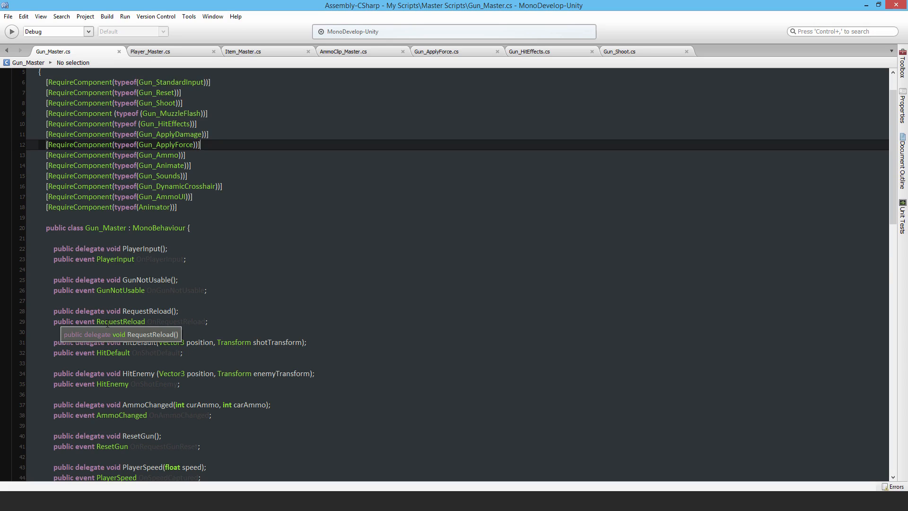
pyautogui.scroll(-3)
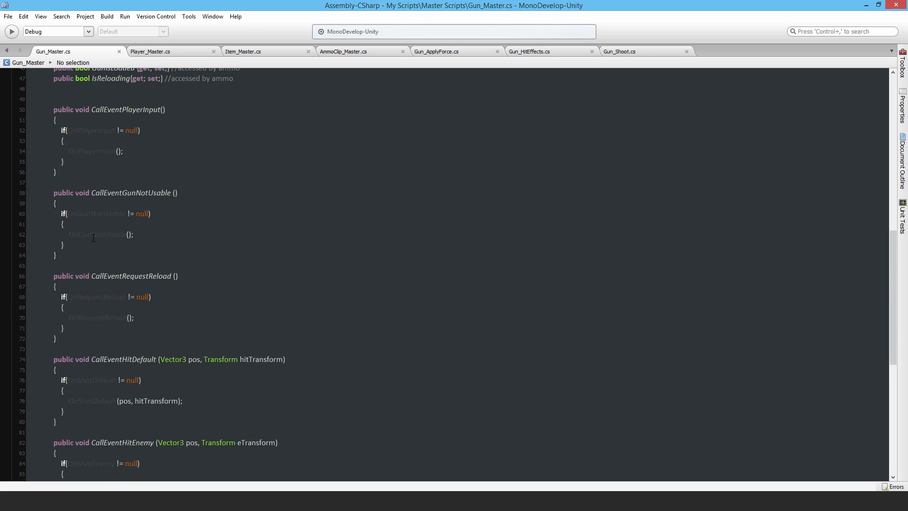
pyautogui.scroll(-3)
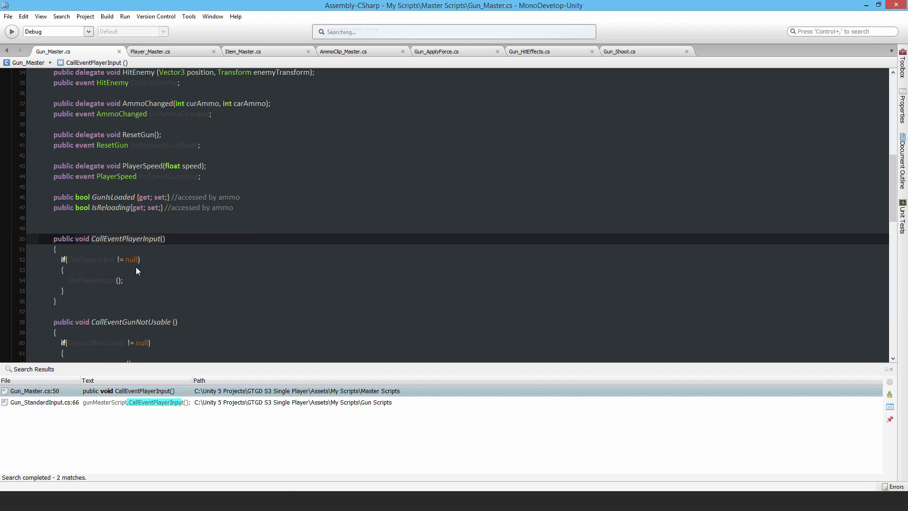
# - Open the CallEventPlayerInput call in Gun_StandardInput.cs from the search results
pyautogui.doubleClick(44, 402)
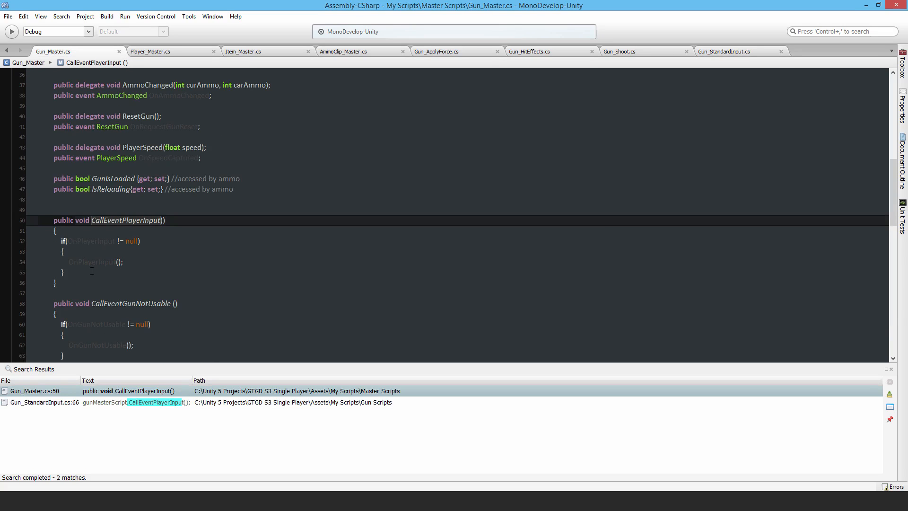
pyautogui.moveTo(110, 227)
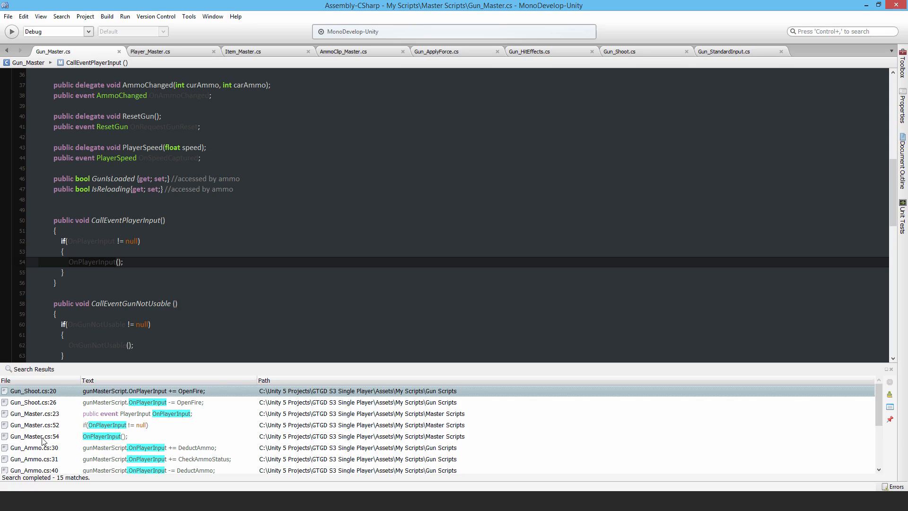
# - Open Gun_Ammo.cs at its OnEnable subscriptions of DeductAmmo and CheckAmmoStatus
pyautogui.doubleClick(35, 446)
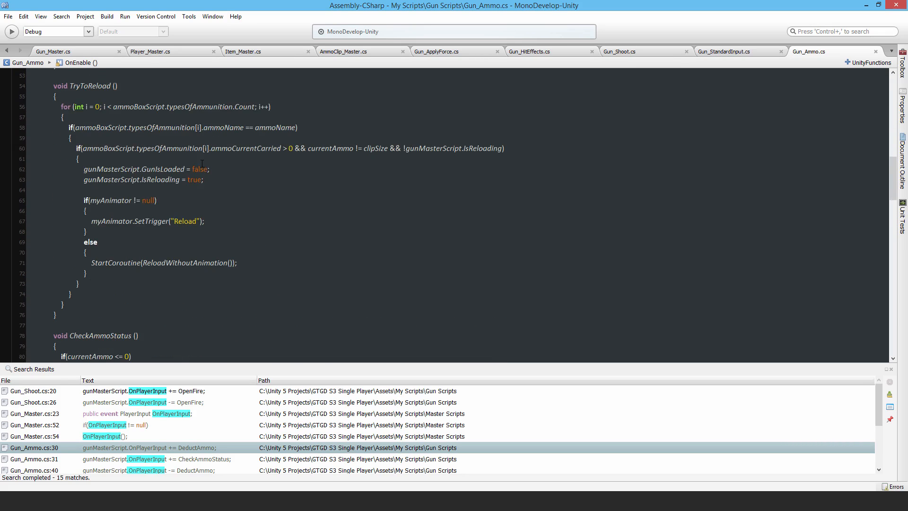
pyautogui.scroll(-3)
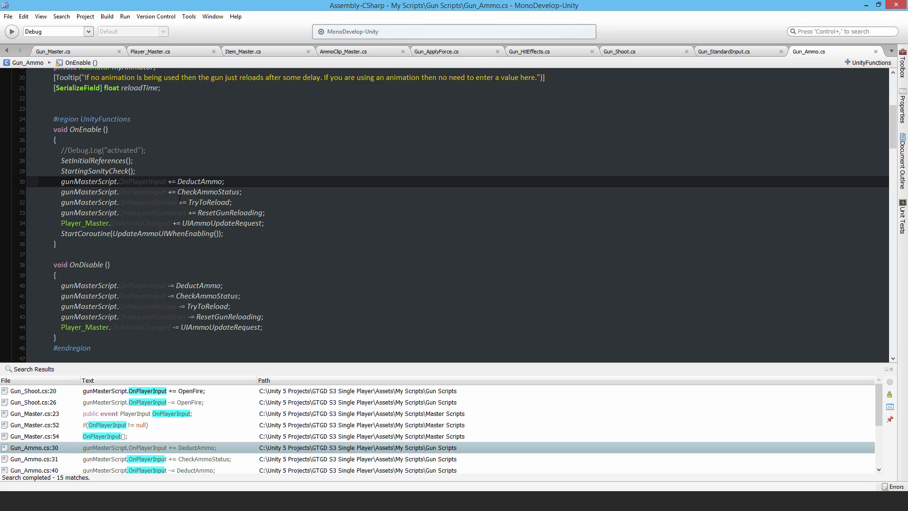
pyautogui.click(117, 181)
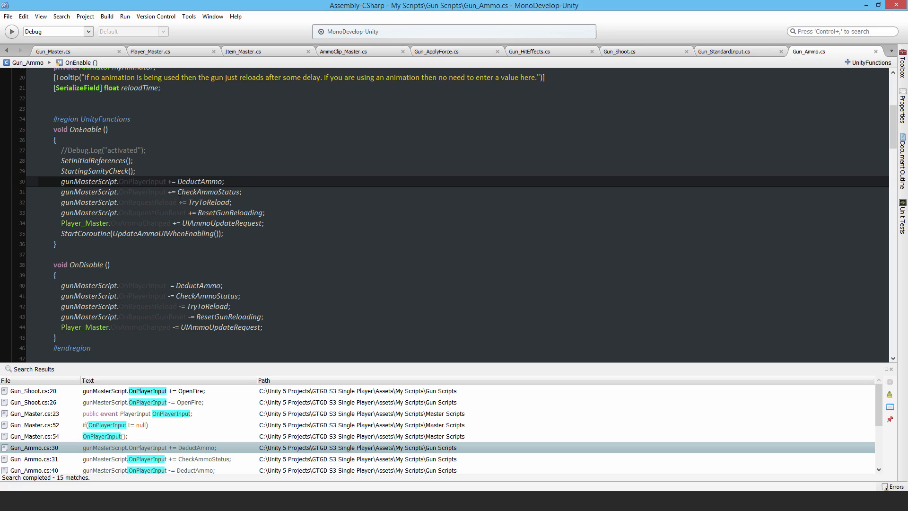
pyautogui.click(117, 181)
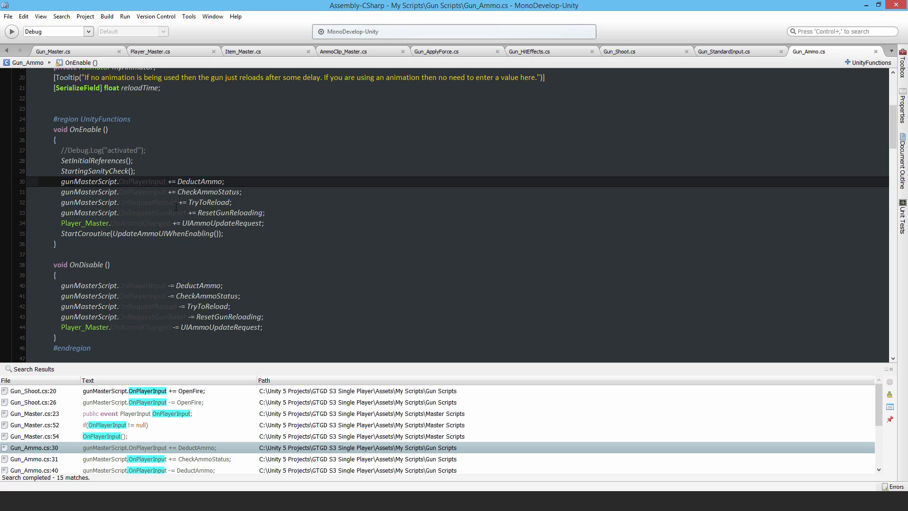
pyautogui.scroll(-3)
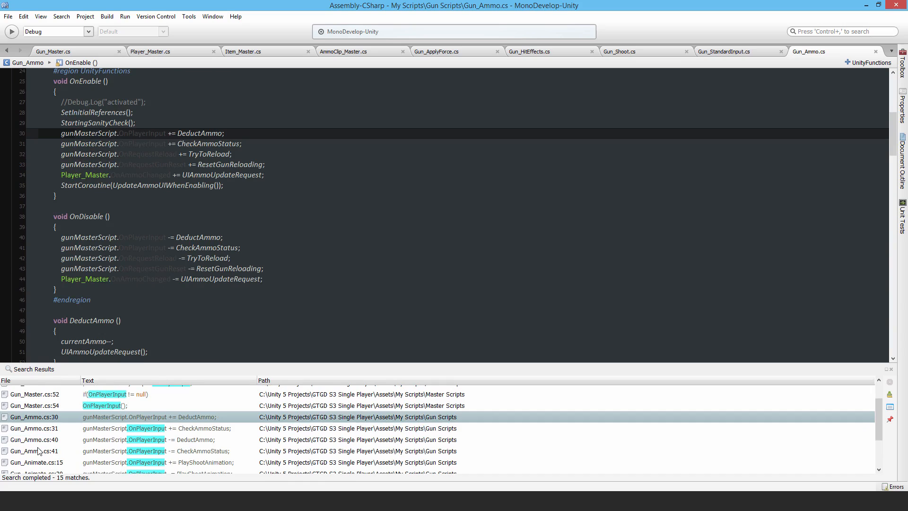
# - Scroll Gun_Ammo.cs to its clipSize, ammoName, currentAmmo and reloadTime fields
pyautogui.scroll(-3)
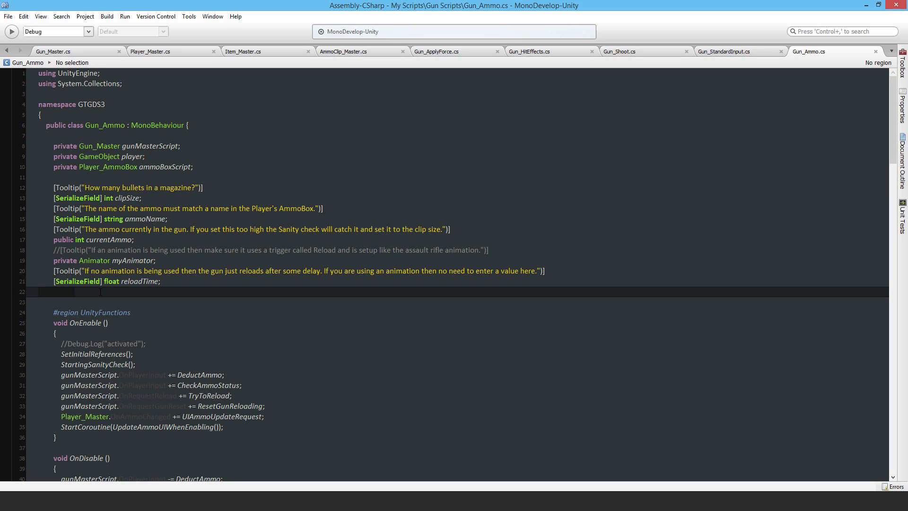
pyautogui.click(39, 291)
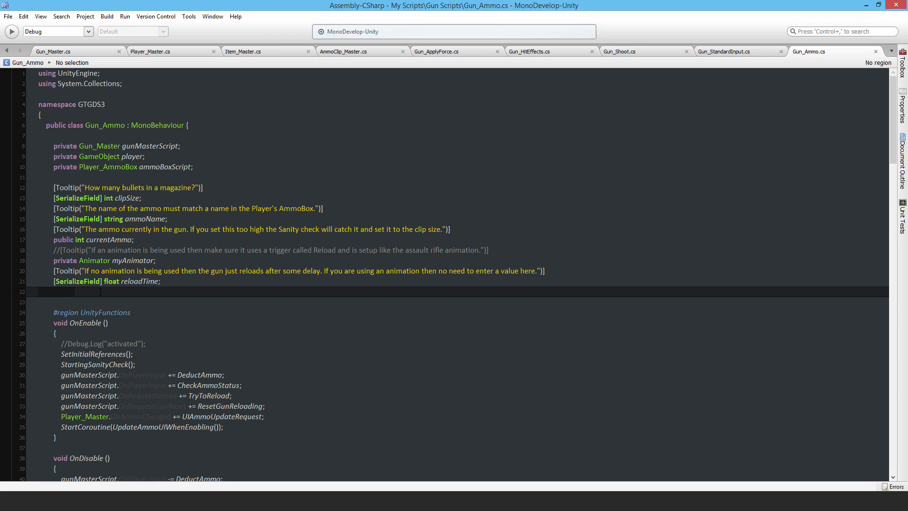
pyautogui.click(38, 291)
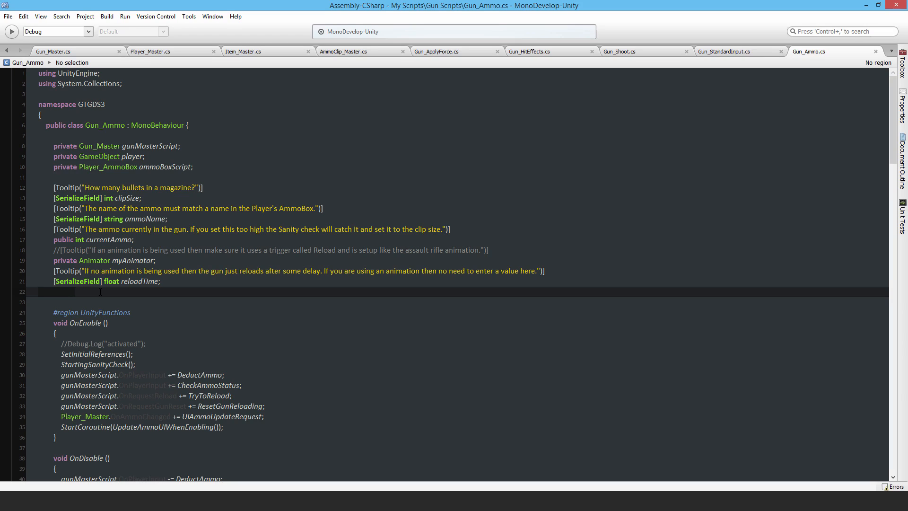
pyautogui.click(38, 291)
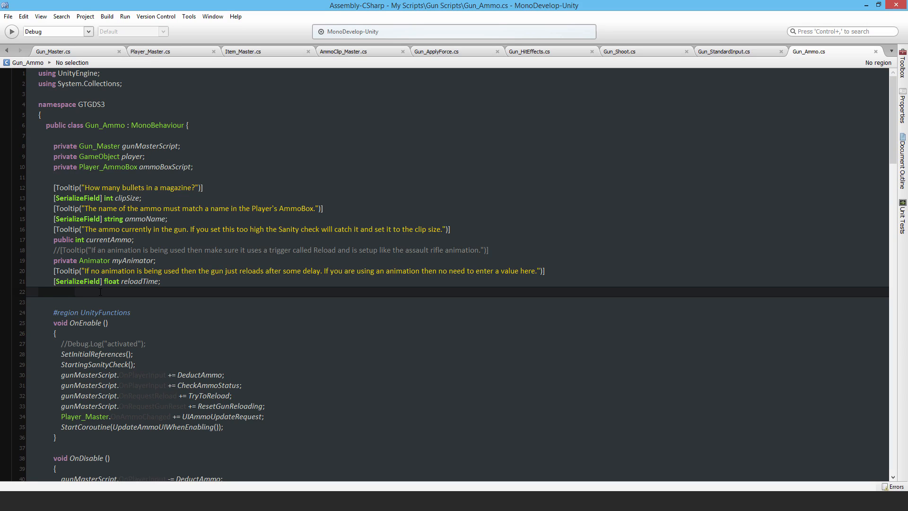
pyautogui.click(37, 291)
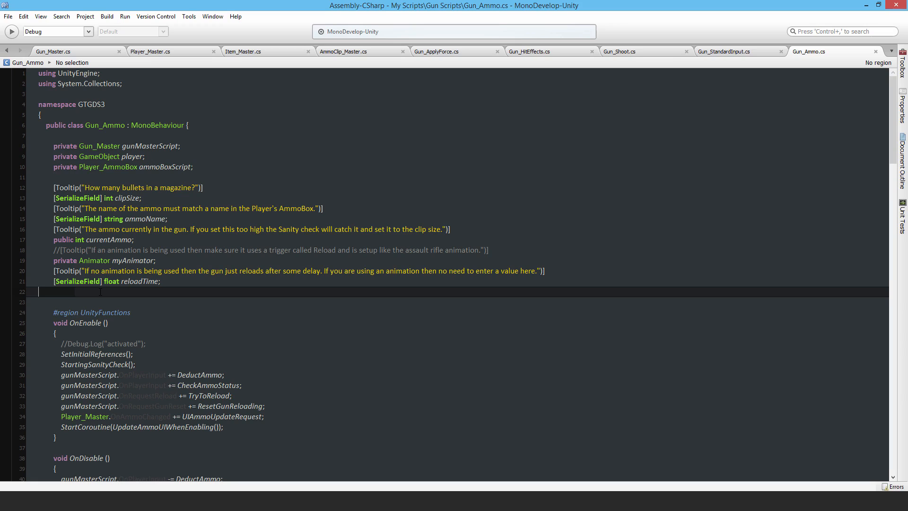